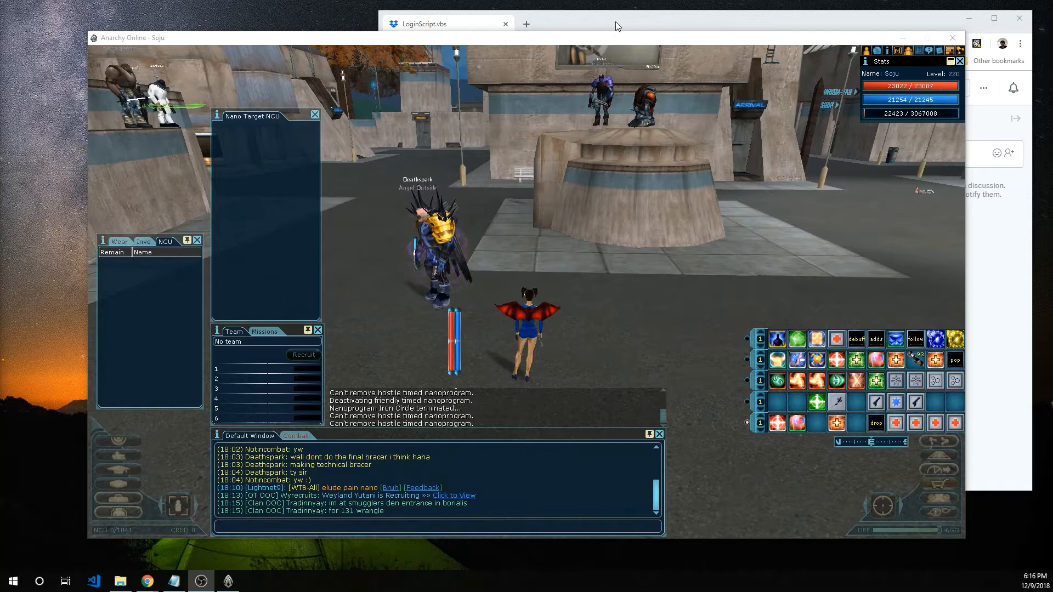
Download LoginScript.vbs from the Dropbox shared link in Chrome
{"action": "left_click", "coordinate": [446, 23]}
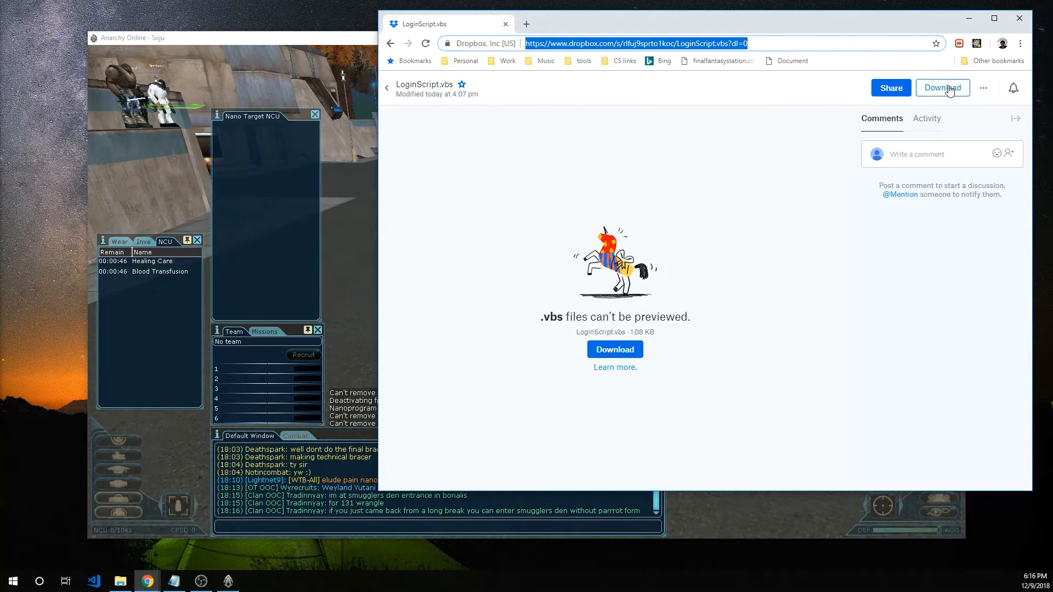
{"action": "left_click", "coordinate": [943, 88]}
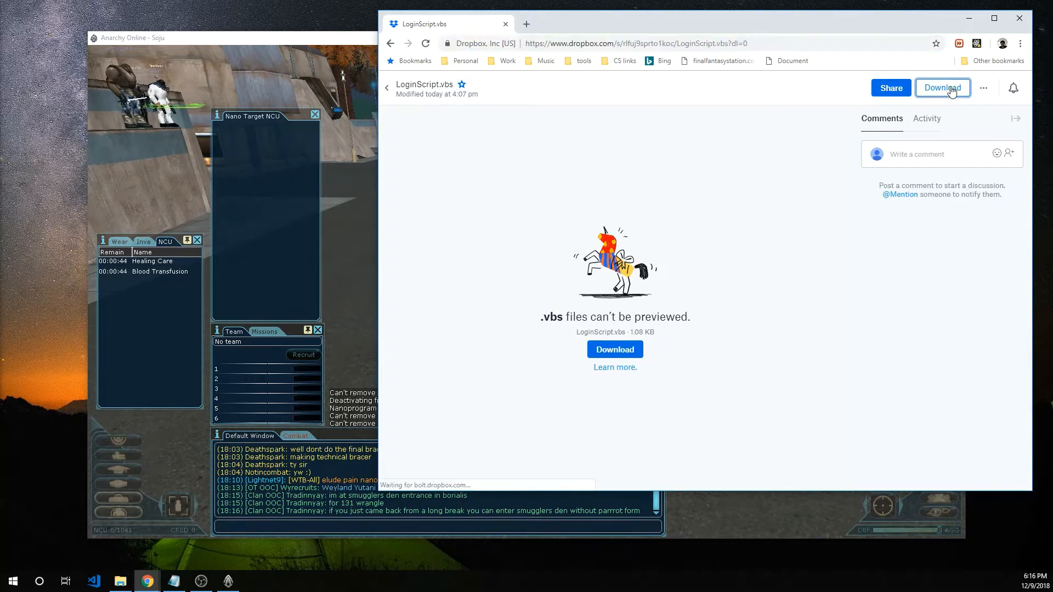
{"action": "left_click", "coordinate": [942, 88]}
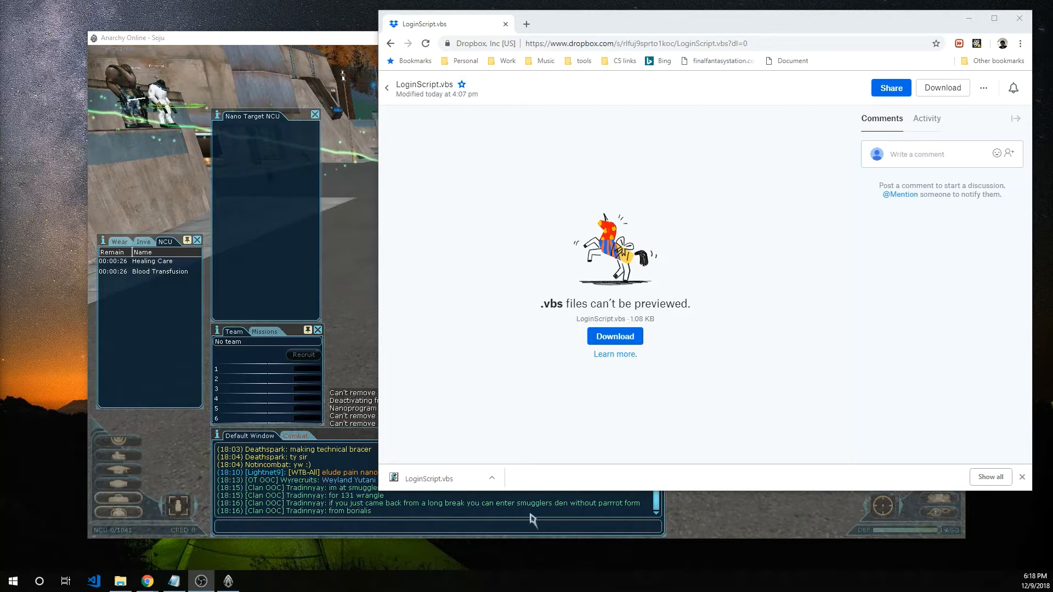
{"action": "left_click", "coordinate": [493, 479]}
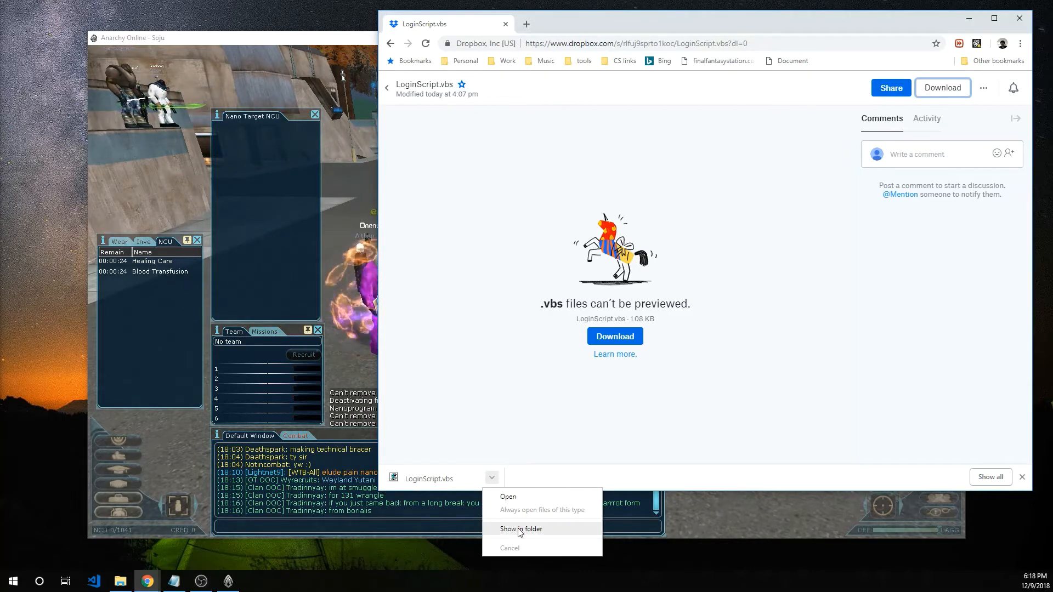
Move LoginScript.vbs from Downloads into C:\Funcom\Anarchy Online
{"action": "left_click", "coordinate": [521, 529]}
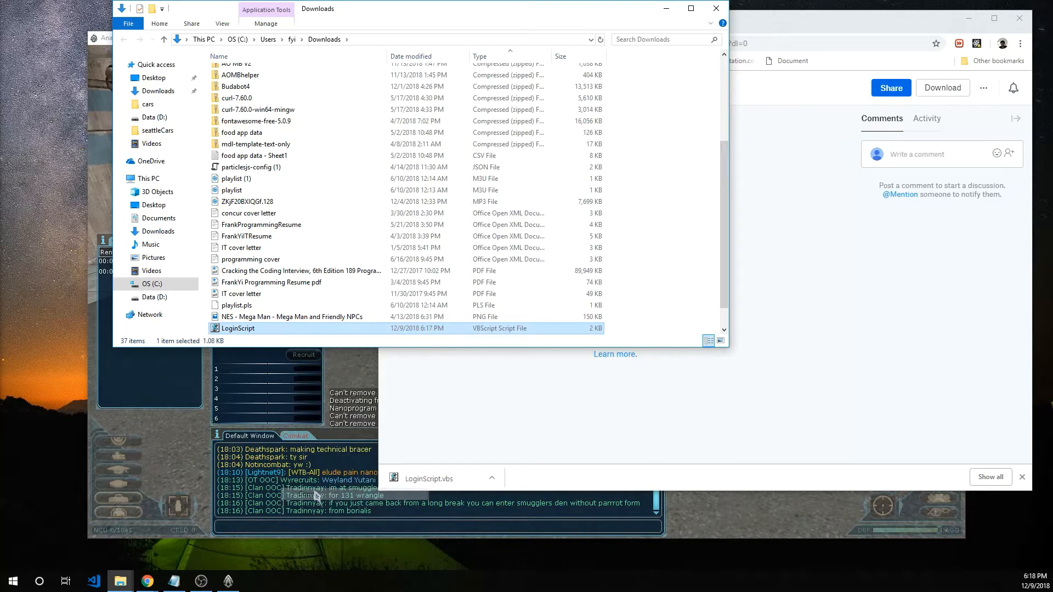
{"action": "left_click", "coordinate": [153, 283]}
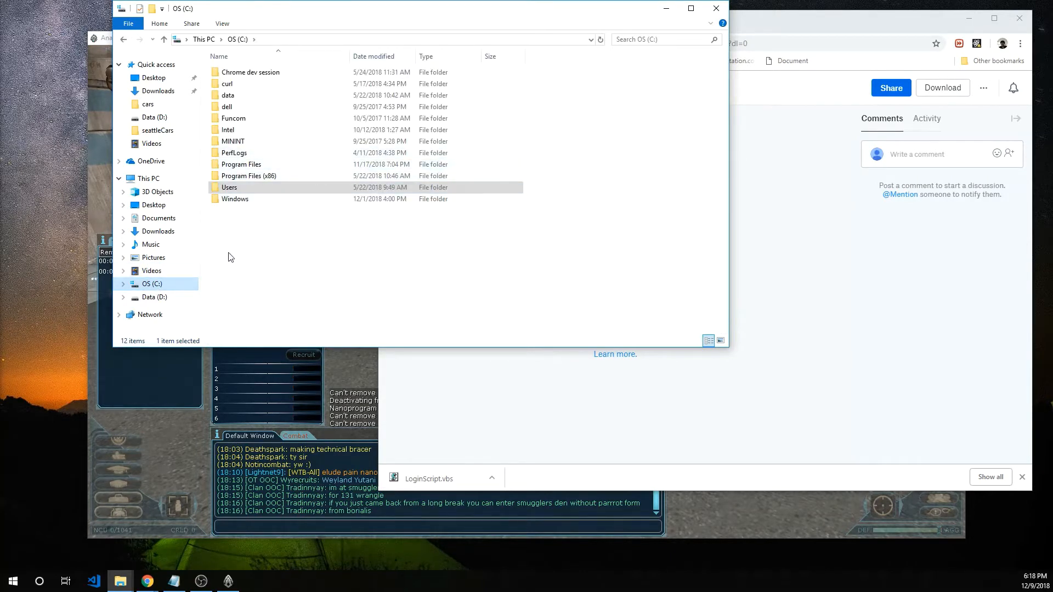
{"action": "double_click", "coordinate": [234, 119]}
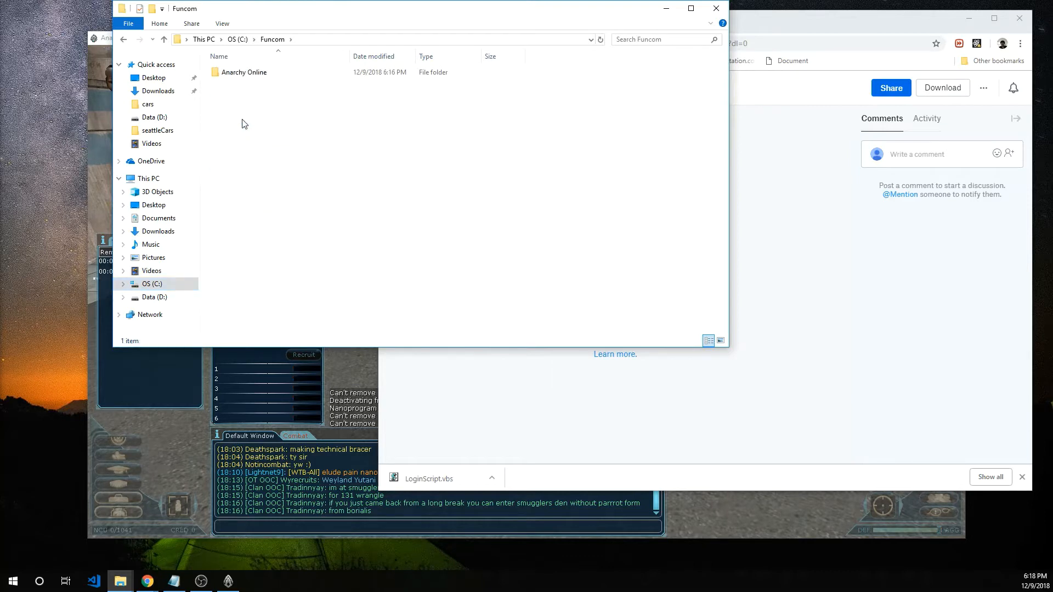
{"action": "double_click", "coordinate": [245, 72]}
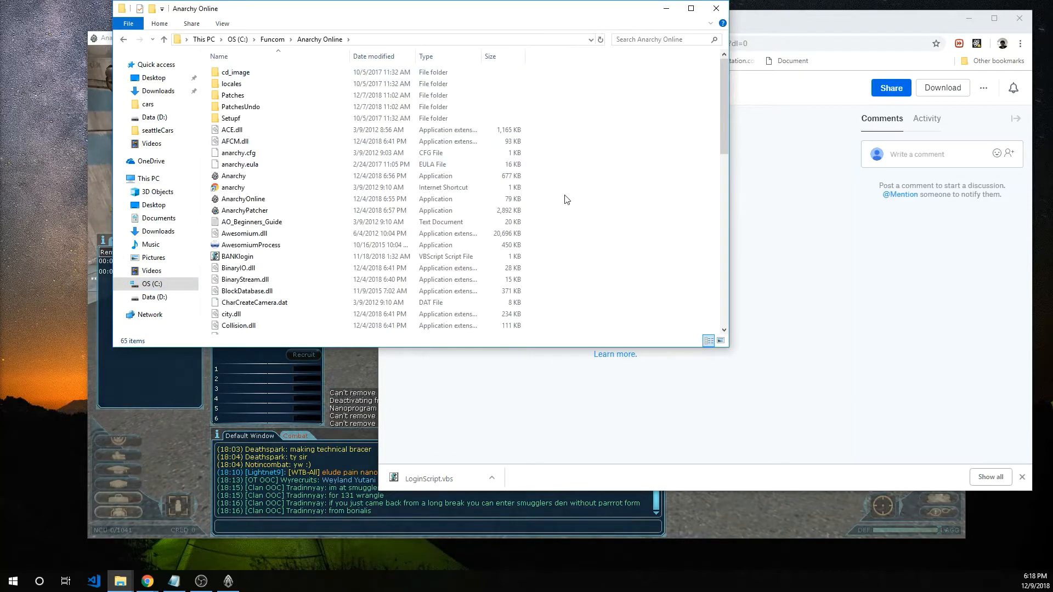
{"action": "right_click", "coordinate": [567, 198]}
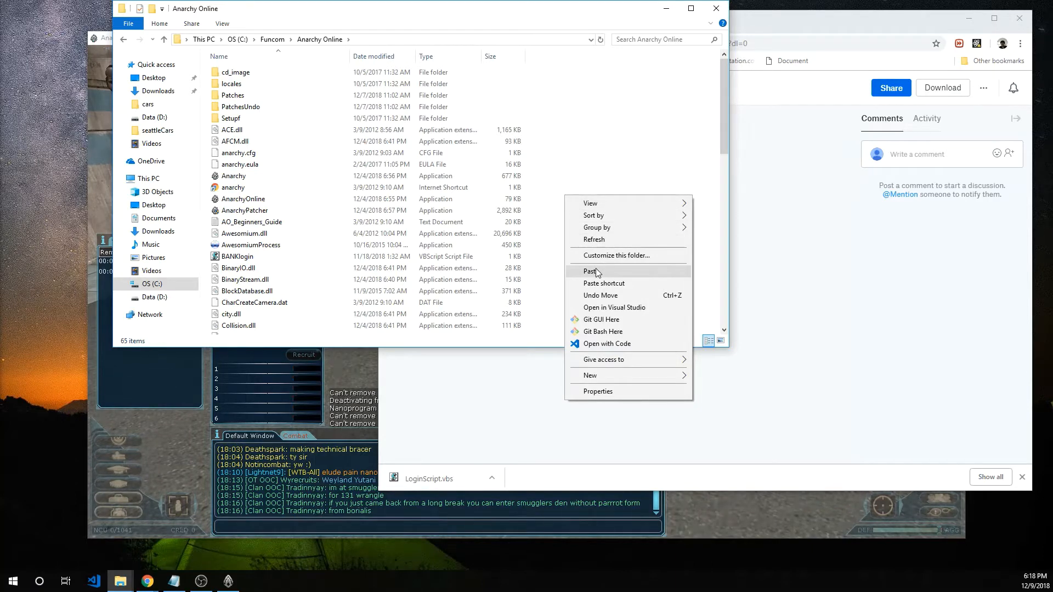
{"action": "left_click", "coordinate": [590, 272]}
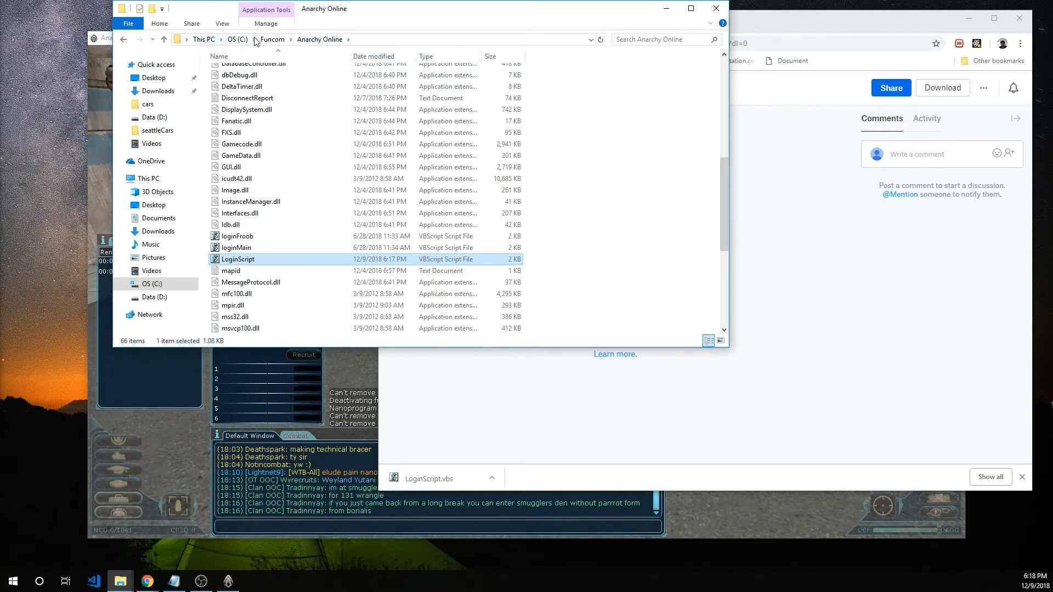
{"action": "mouse_move", "coordinate": [171, 333]}
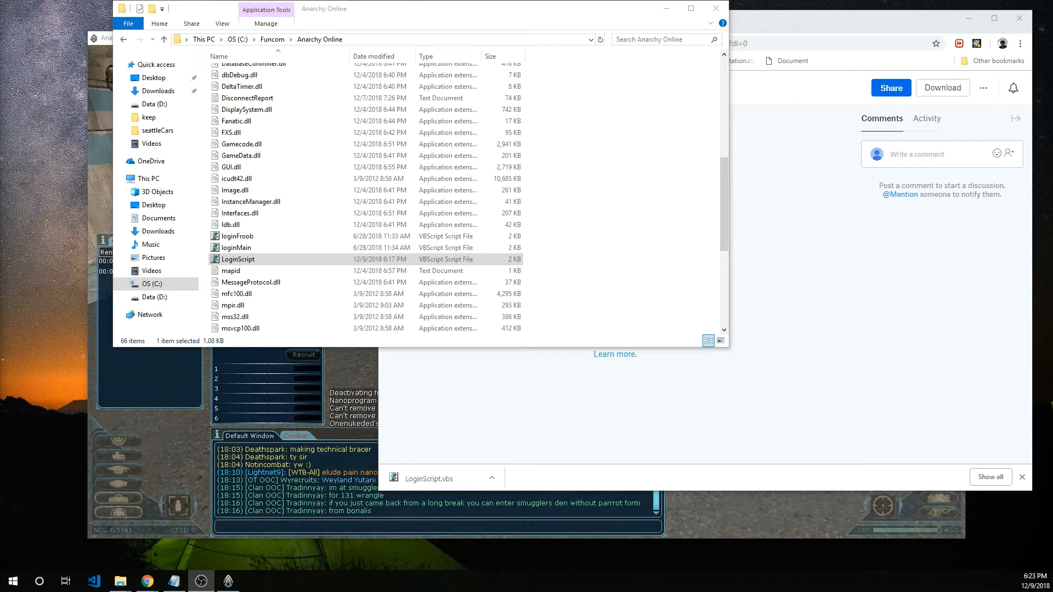
Edit LoginScript.vbs in Notepad, accepting the security warning
{"action": "right_click", "coordinate": [237, 259]}
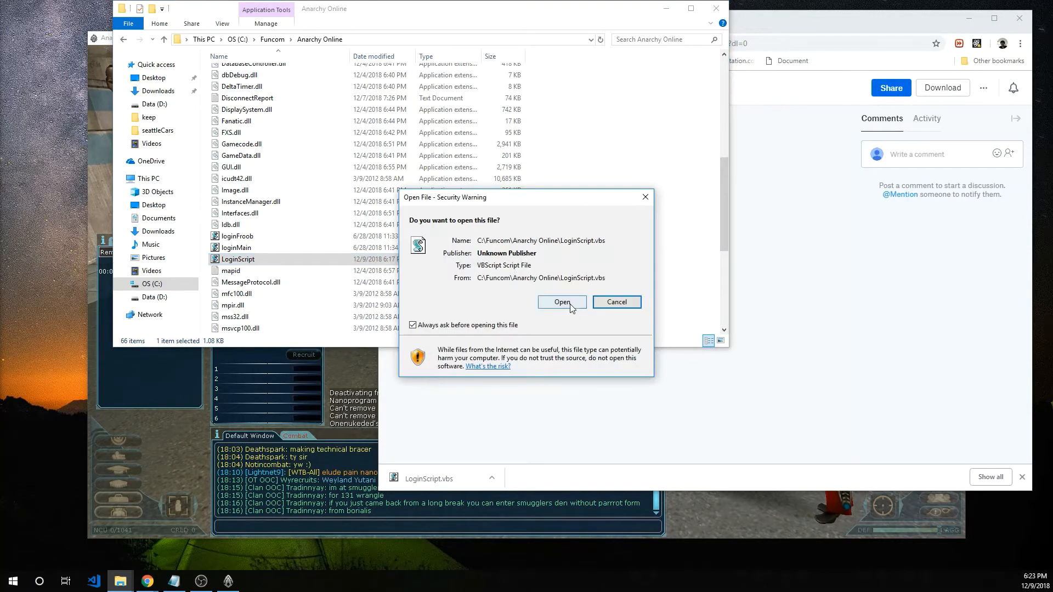
{"action": "left_click", "coordinate": [562, 302]}
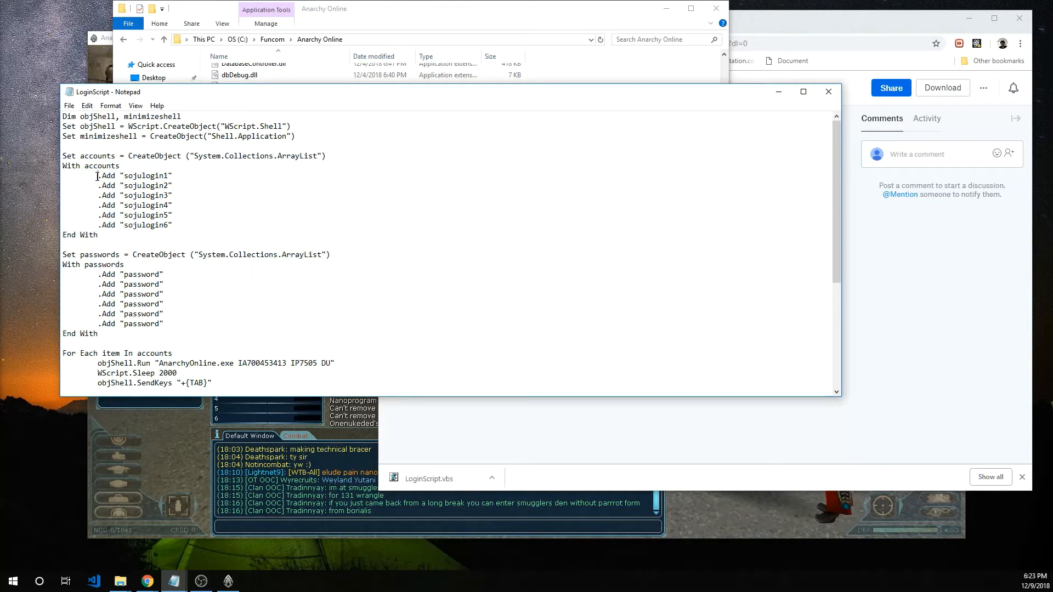
Trim the account and password lists to four entries, then close Notepad without saving
{"action": "left_click_drag", "start_coordinate": [97, 175], "coordinate": [172, 231]}
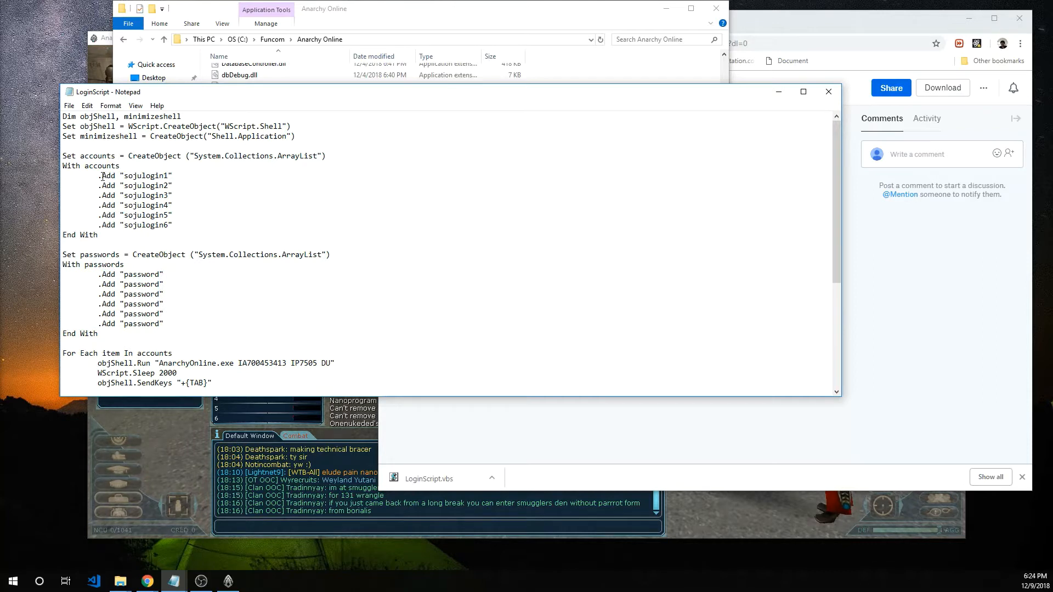
{"action": "triple_click", "coordinate": [124, 175]}
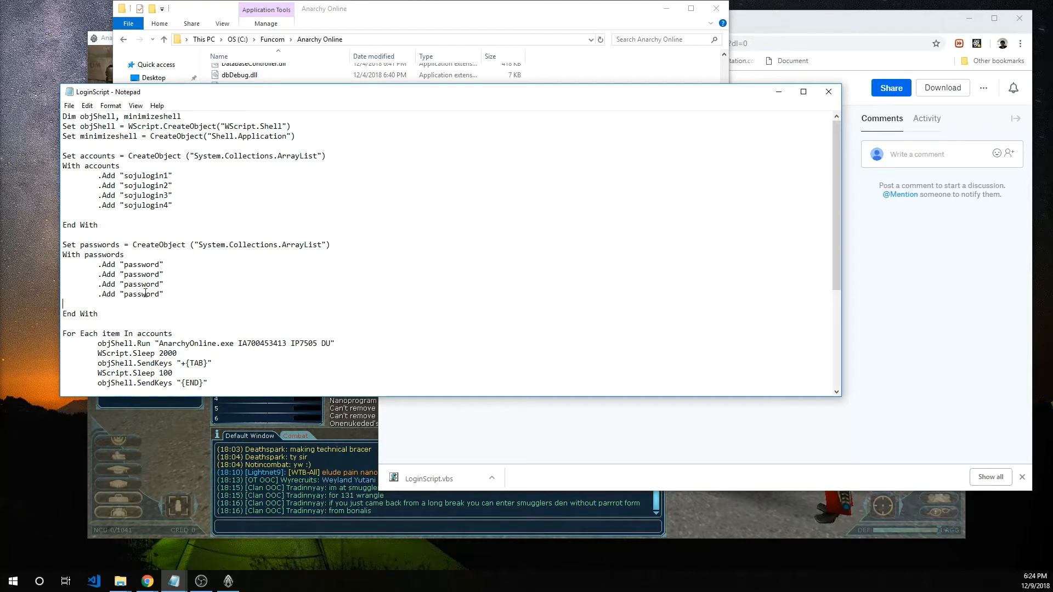
{"action": "mouse_move", "coordinate": [351, 124]}
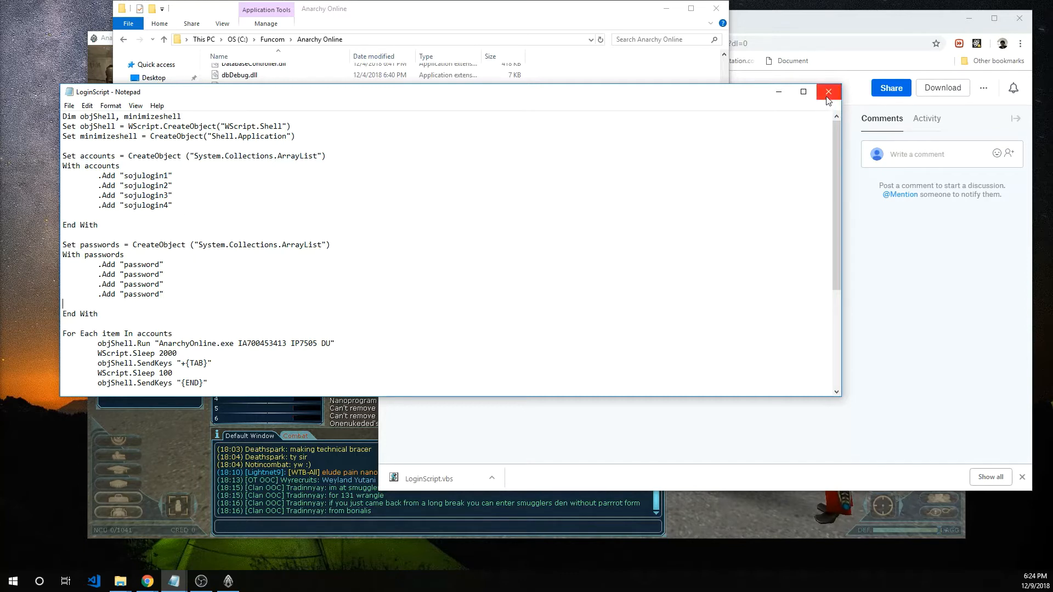
{"action": "left_click", "coordinate": [827, 91]}
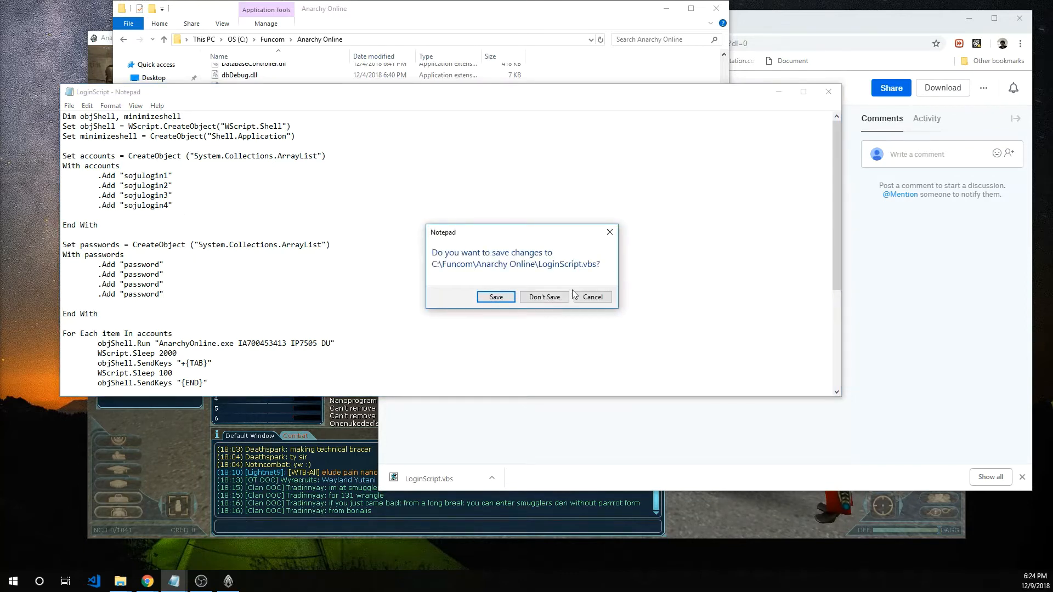
{"action": "left_click", "coordinate": [544, 297]}
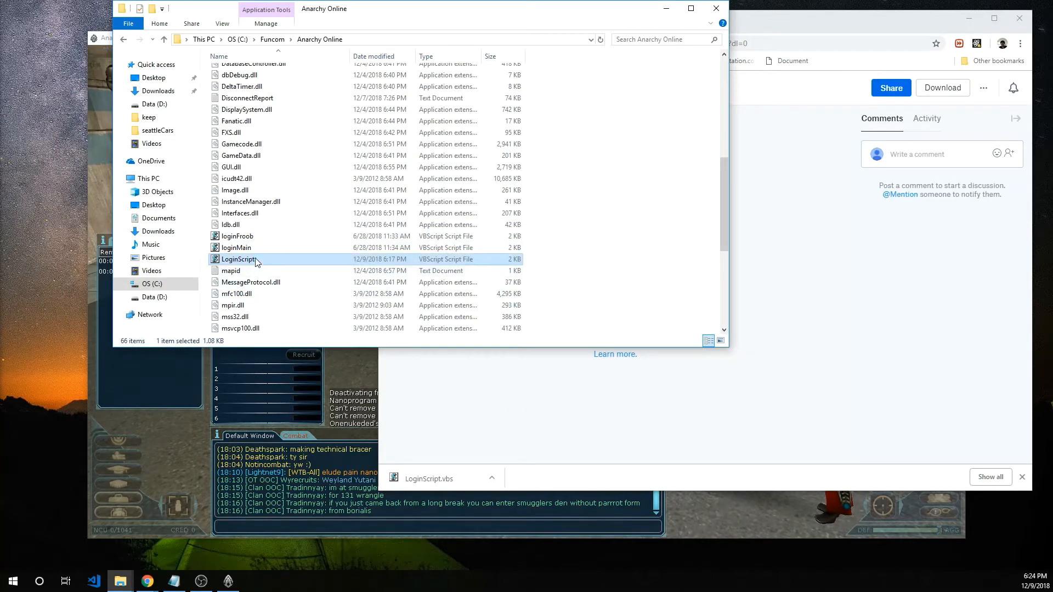
Send a shortcut to LoginScript.vbs to the desktop
{"action": "right_click", "coordinate": [238, 259]}
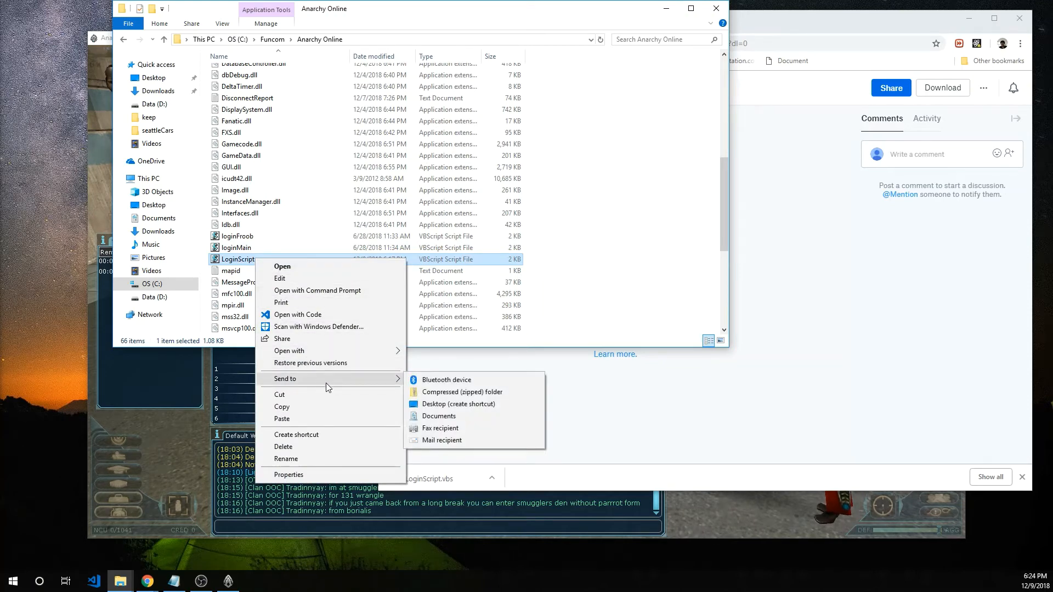
{"action": "mouse_move", "coordinate": [462, 392]}
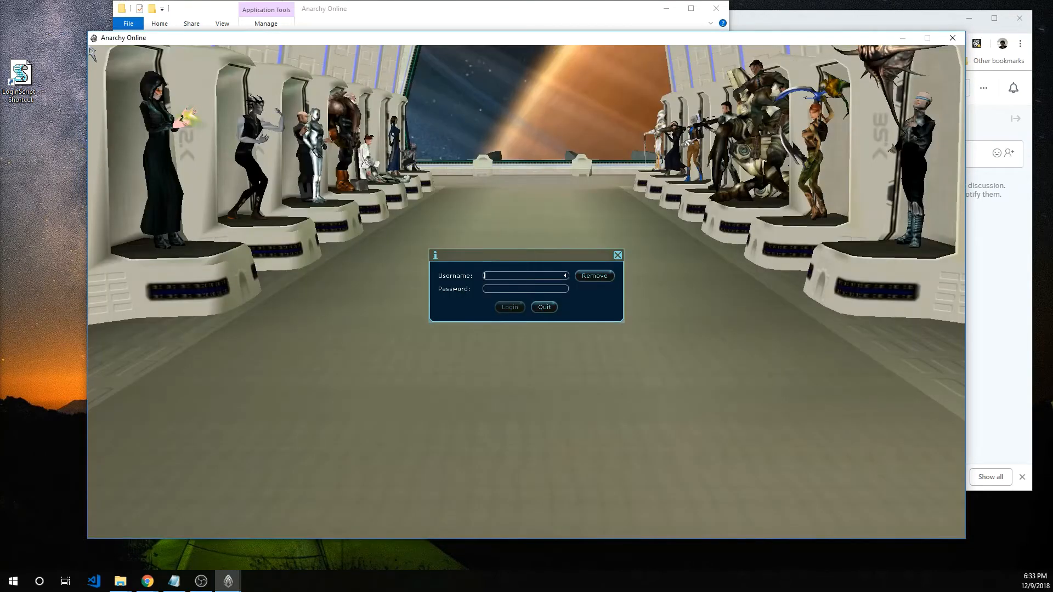
Run LoginScript to fill each login dialog and check the logged-in Anarchy Online windows
{"action": "type", "text": "sojulogin2"}
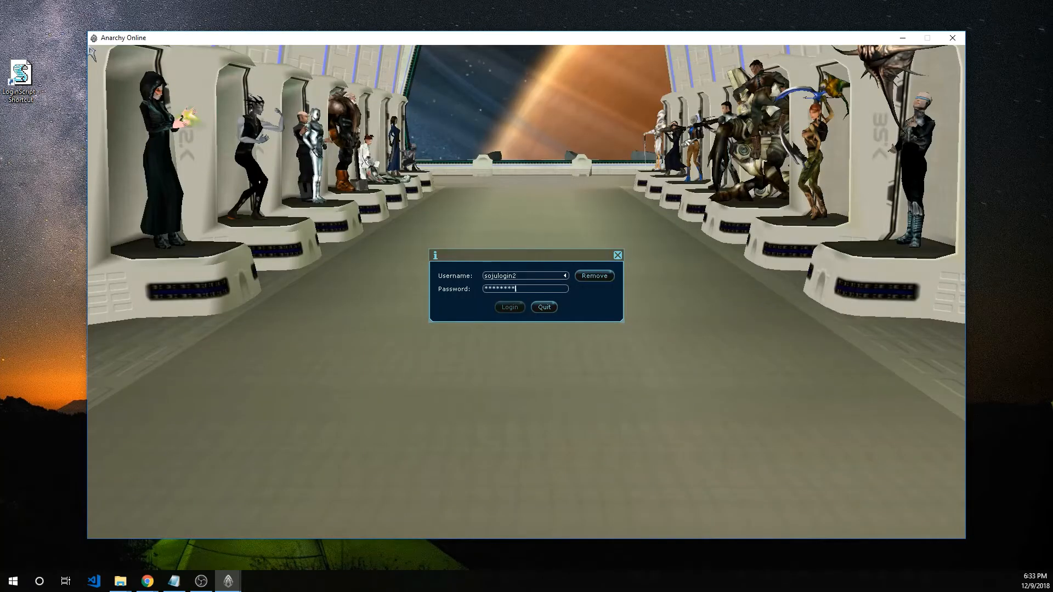
{"action": "left_click", "coordinate": [509, 308]}
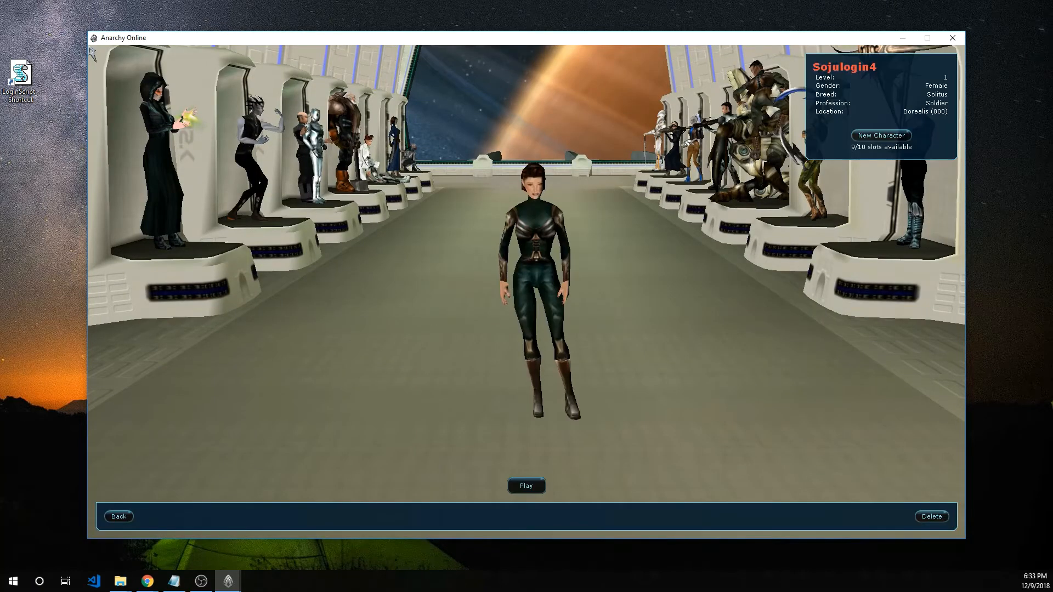
{"action": "left_click", "coordinate": [118, 517]}
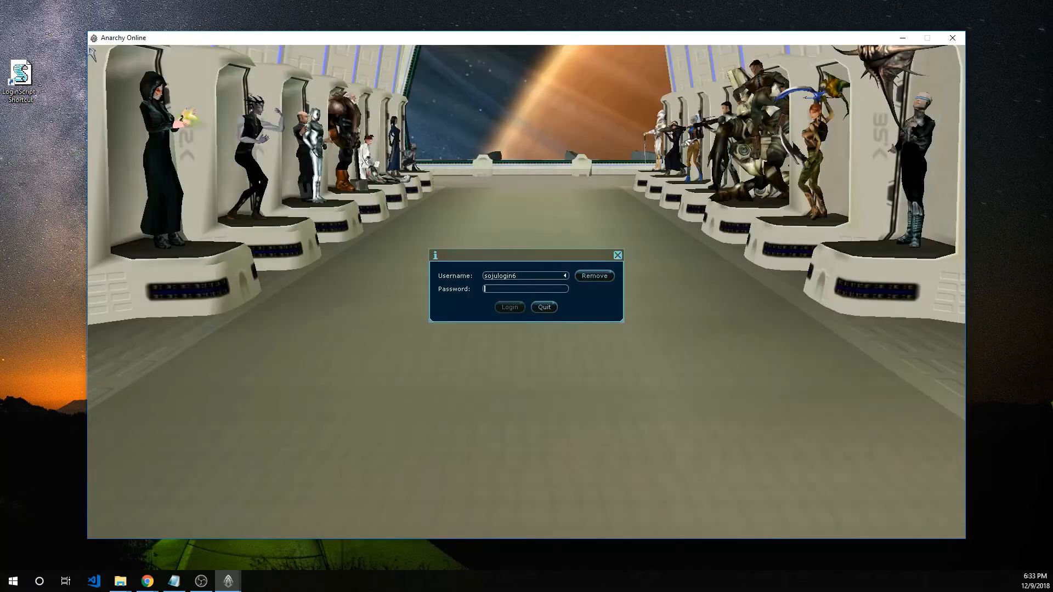
{"action": "left_click", "coordinate": [508, 307]}
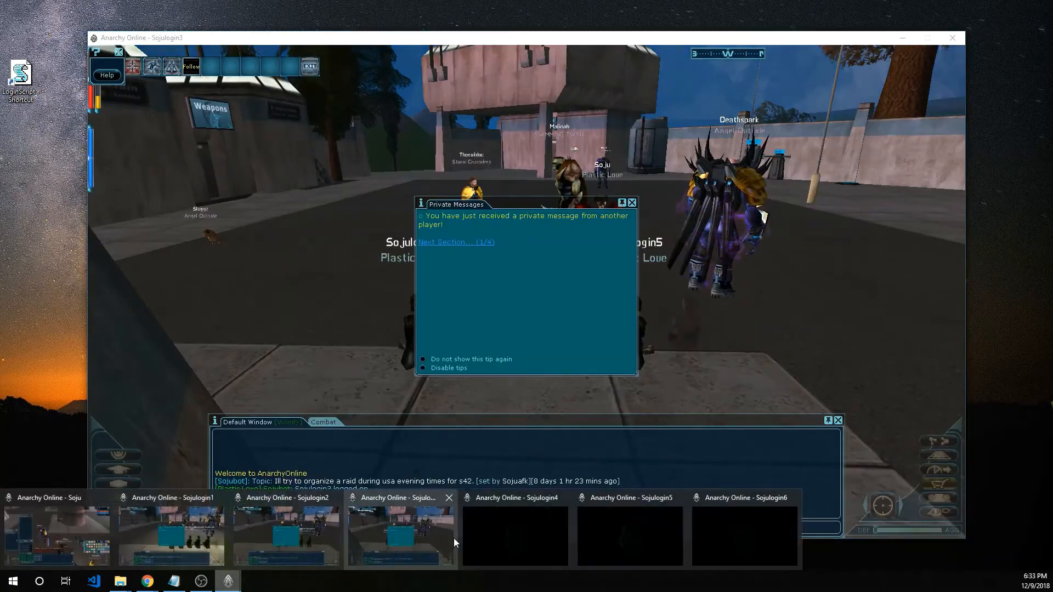
{"action": "left_click", "coordinate": [398, 534]}
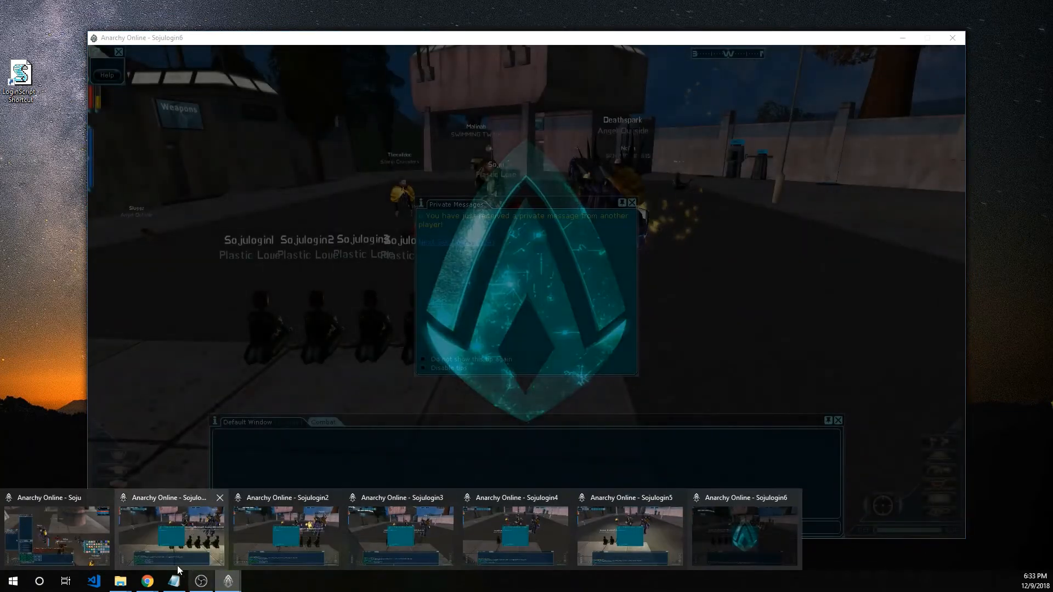
{"action": "left_click", "coordinate": [56, 498]}
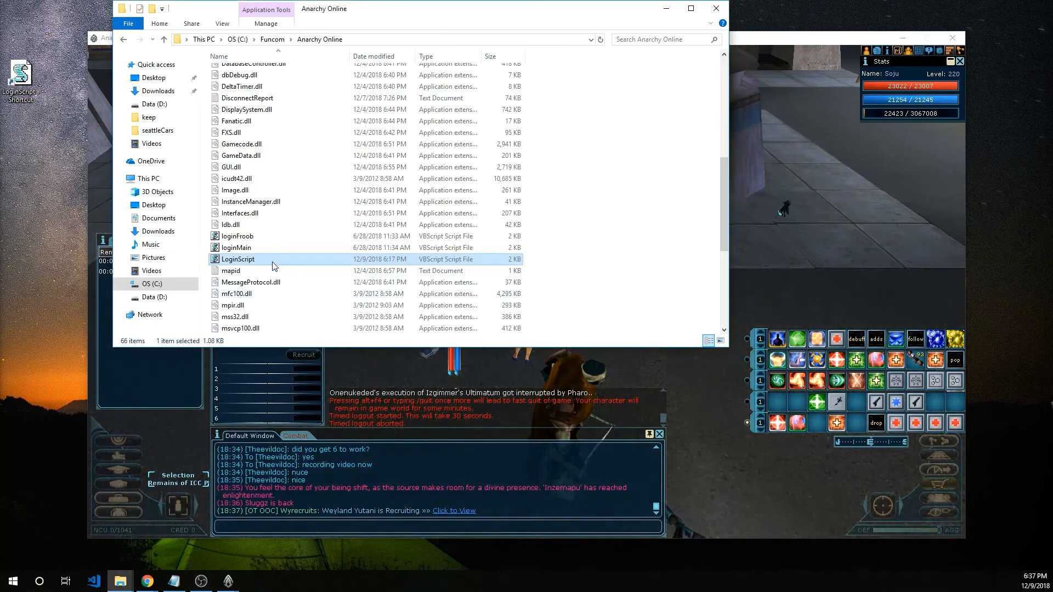
Reopen LoginScript.vbs with Notepad from the Anarchy Online folder
{"action": "right_click", "coordinate": [238, 259]}
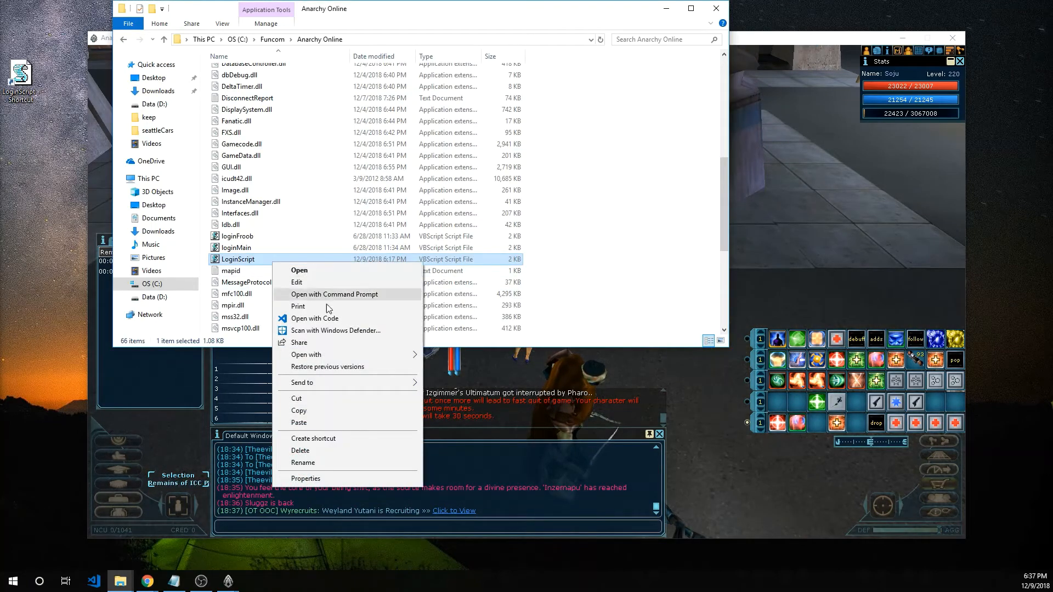
{"action": "left_click", "coordinate": [306, 355]}
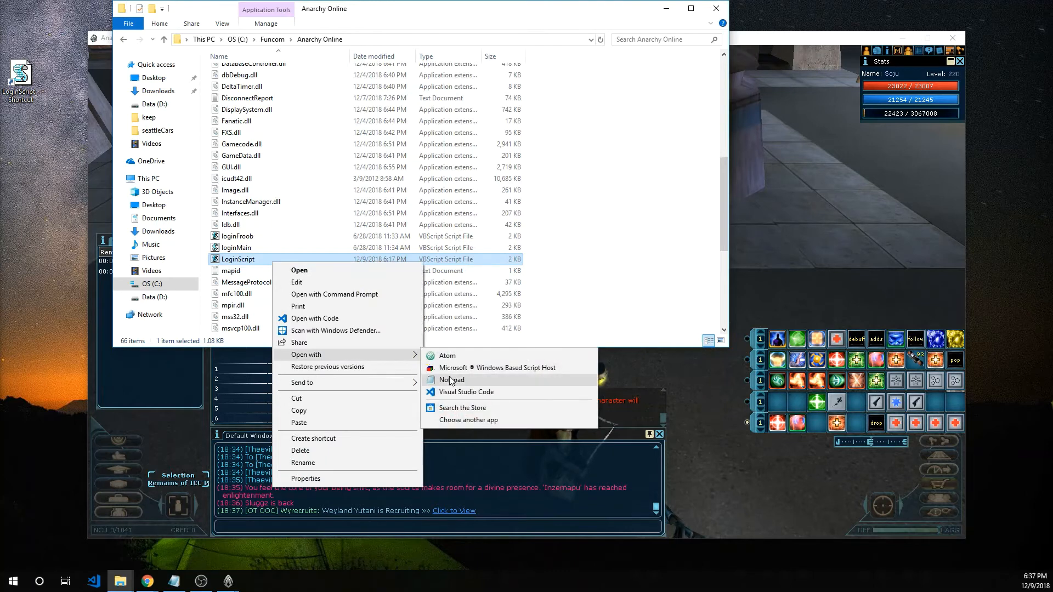
{"action": "left_click", "coordinate": [451, 379]}
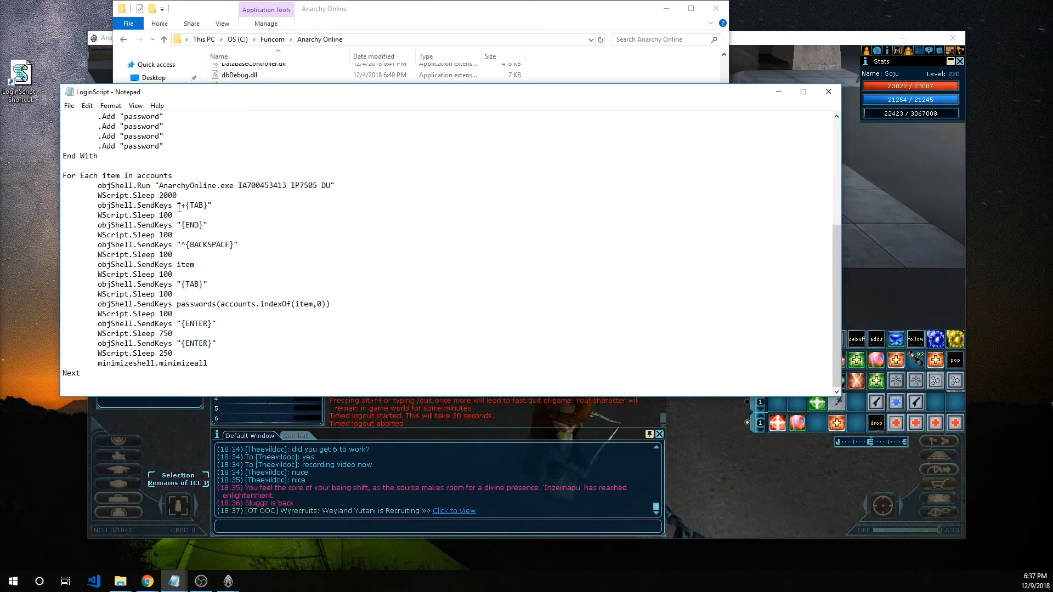
Change the WScript.Sleep wait after launching the game from 2000 to 3000
{"action": "double_click", "coordinate": [167, 195]}
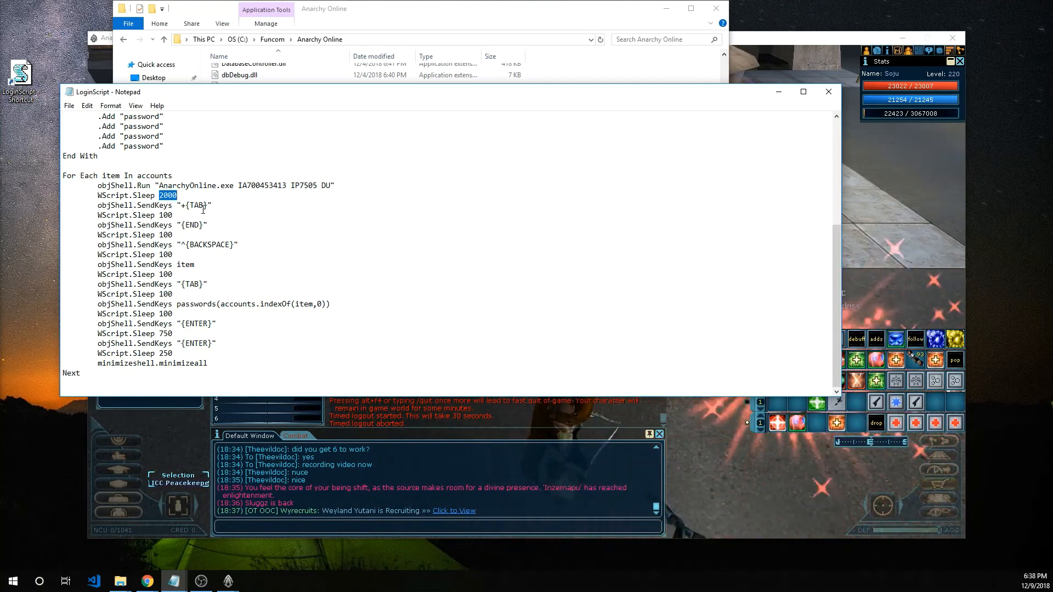
{"action": "type", "text": "25"}
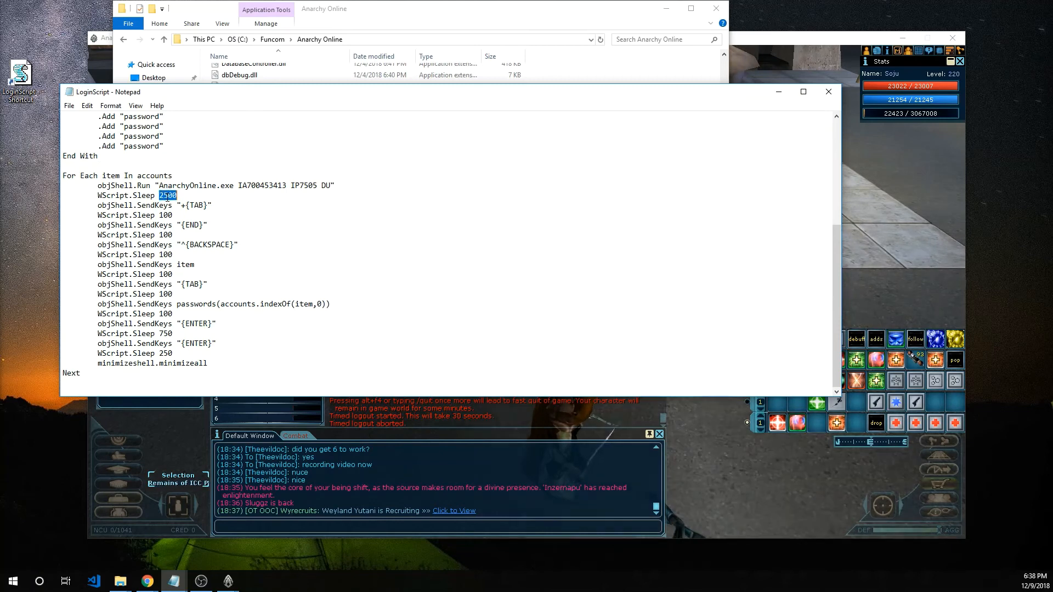
{"action": "type", "text": "3000"}
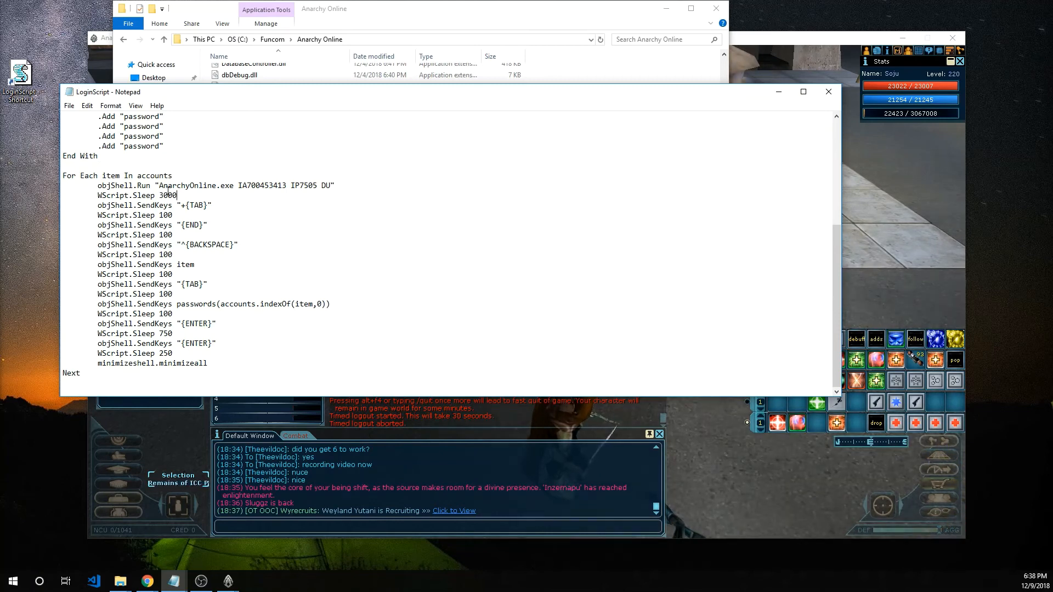